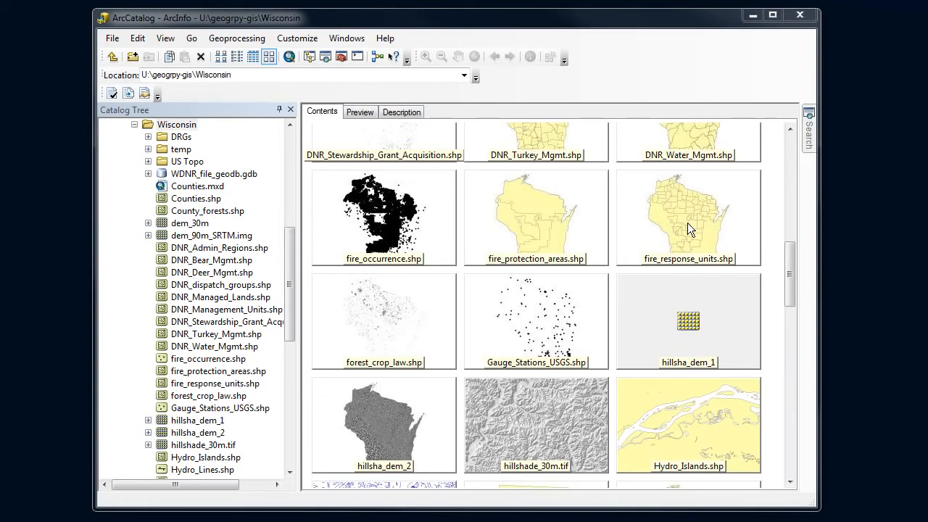
mouse_move(722, 240)
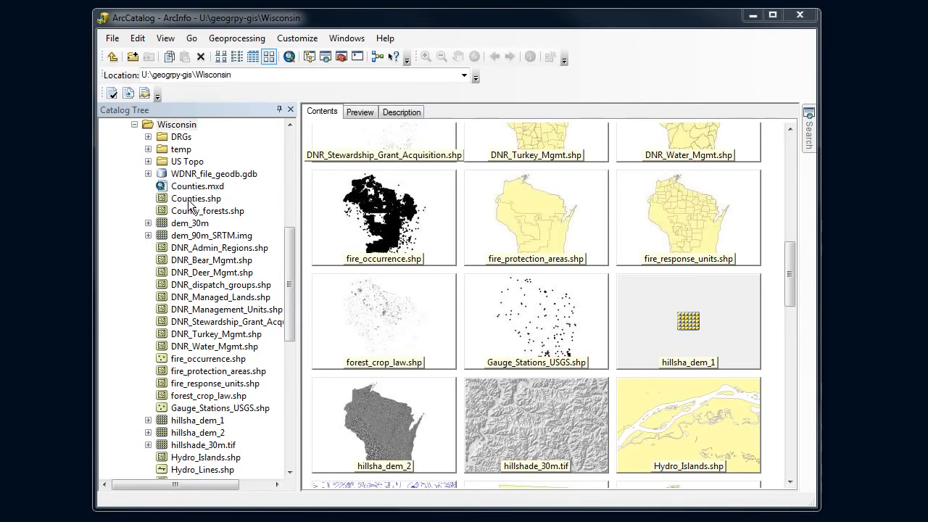
- Select Counties.shp in the Wisconsin folder and show its Description
click(195, 197)
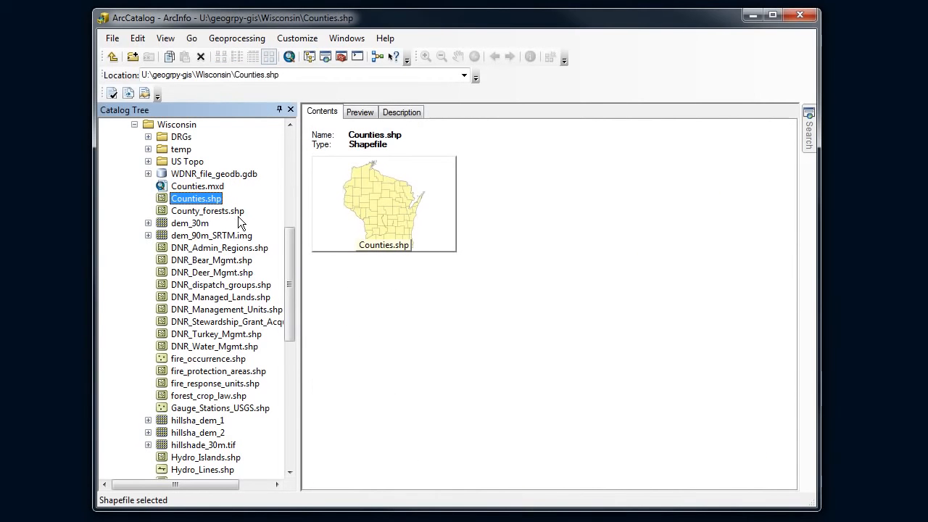
click(401, 111)
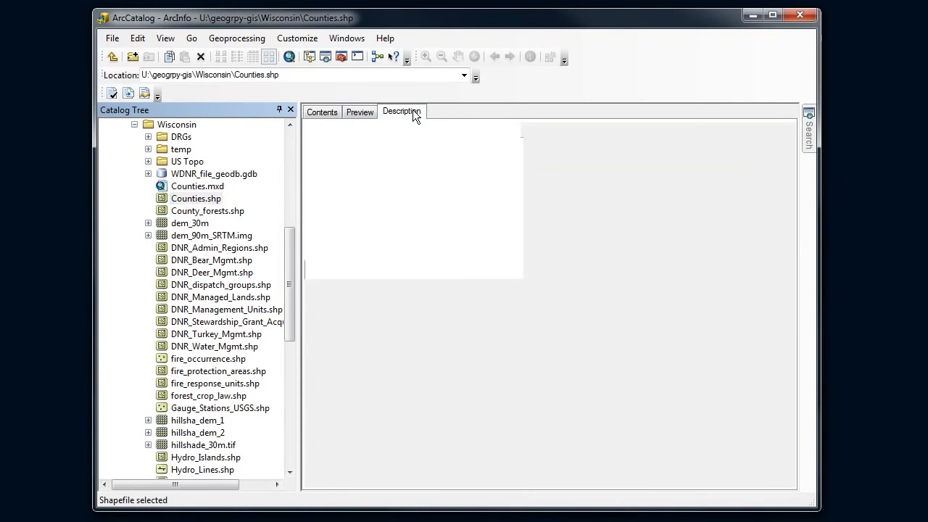
- Review the Counties metadata summary and description, then reach the Customize menu
click(400, 111)
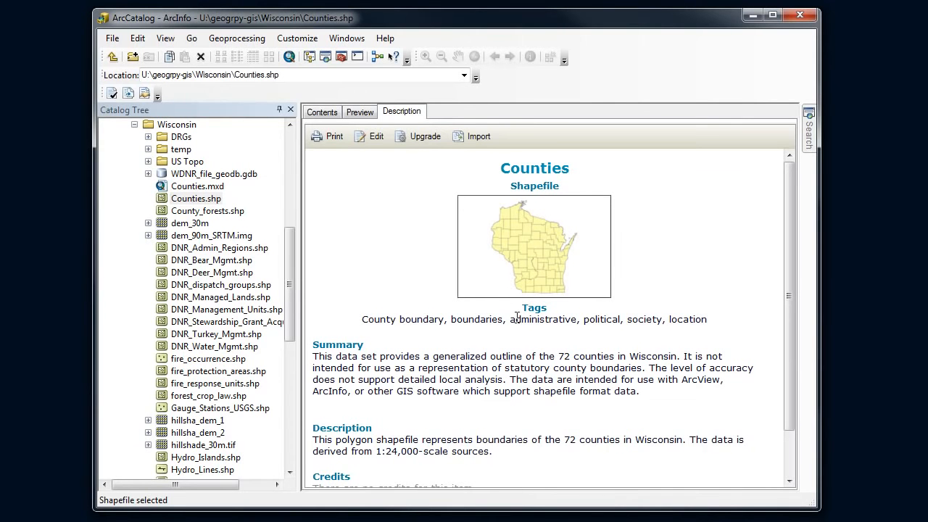
scroll(down, 3)
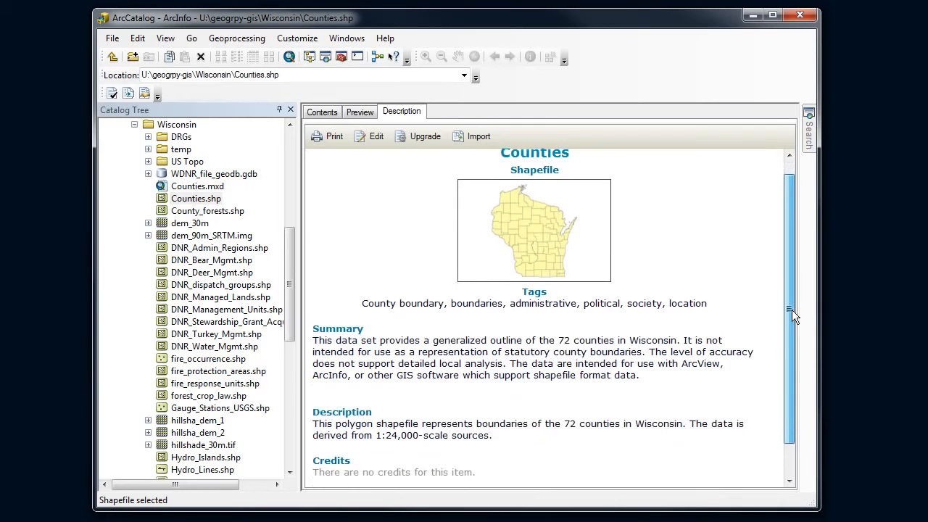
scroll(down, 3)
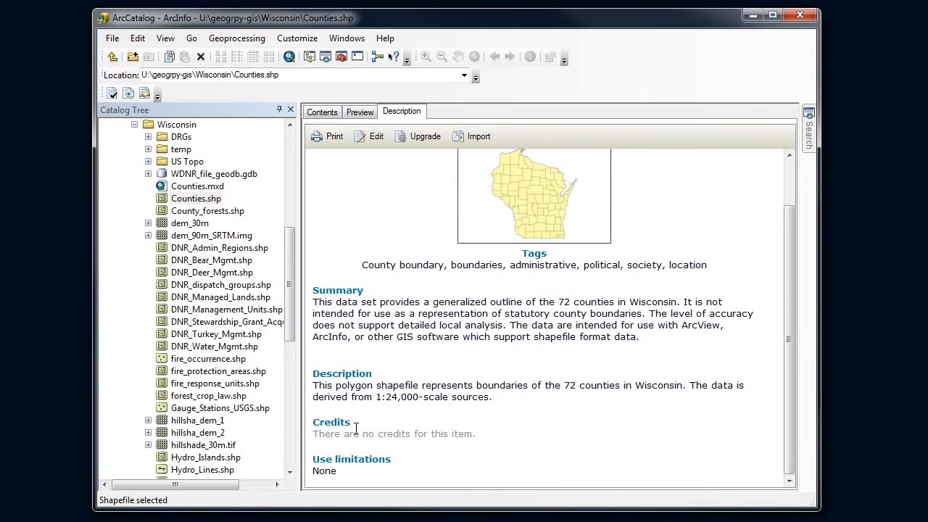
mouse_move(510, 363)
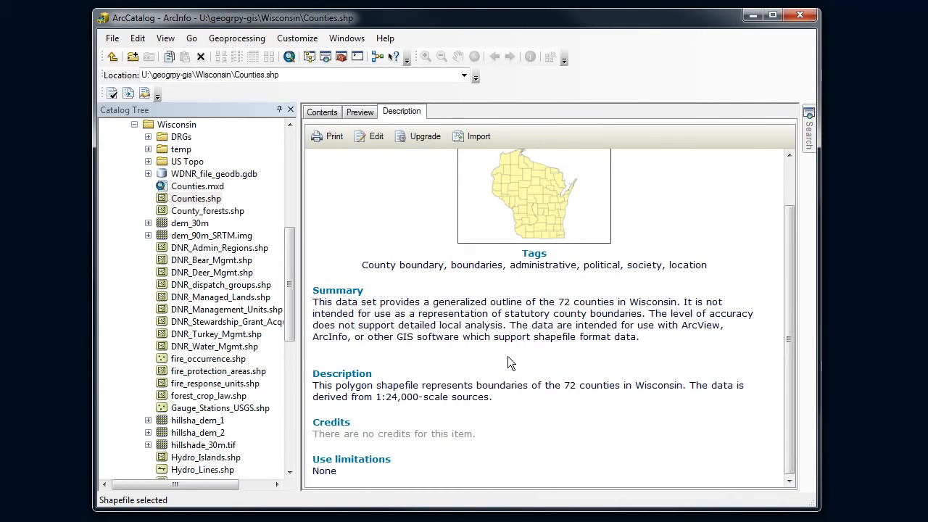
mouse_move(415, 286)
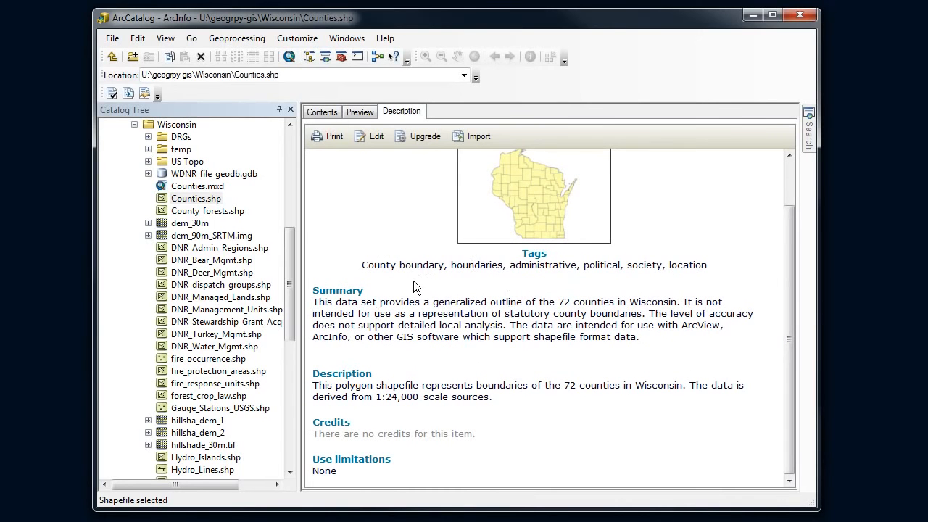
mouse_move(536, 362)
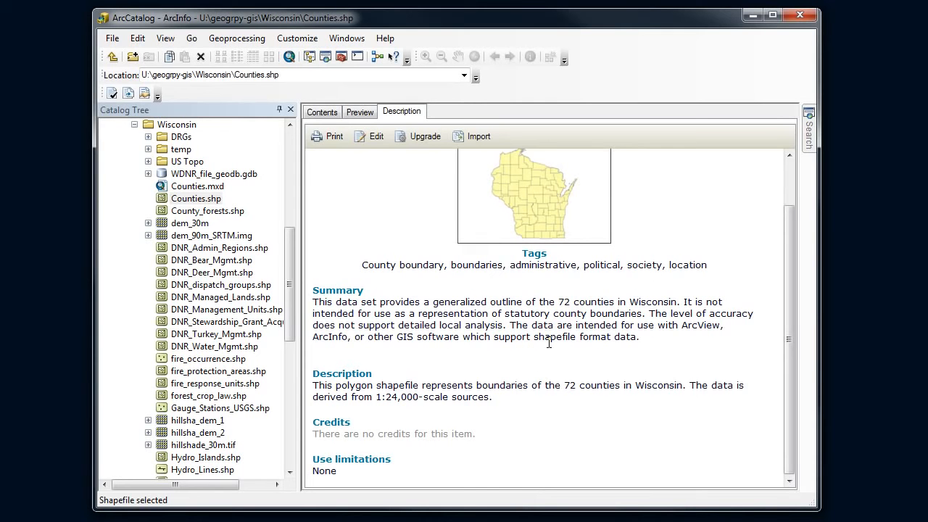
mouse_move(557, 337)
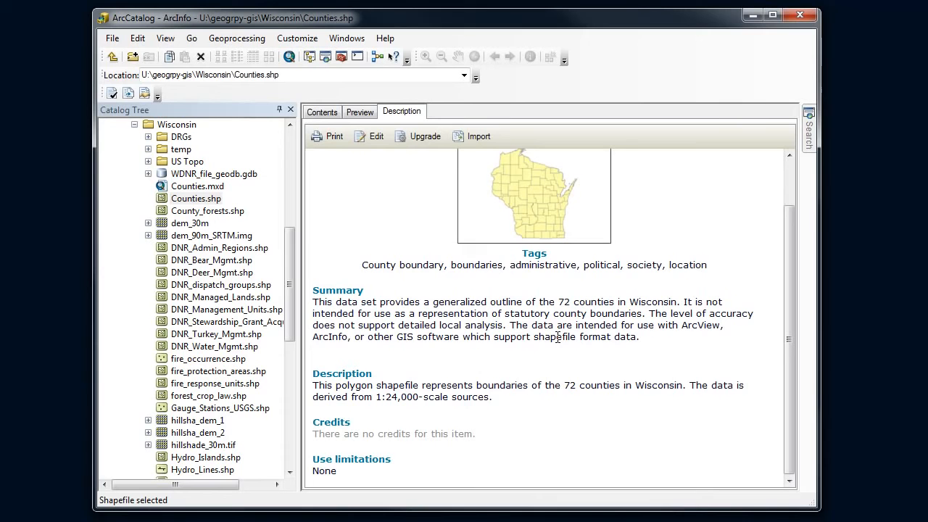
scroll(up, 3)
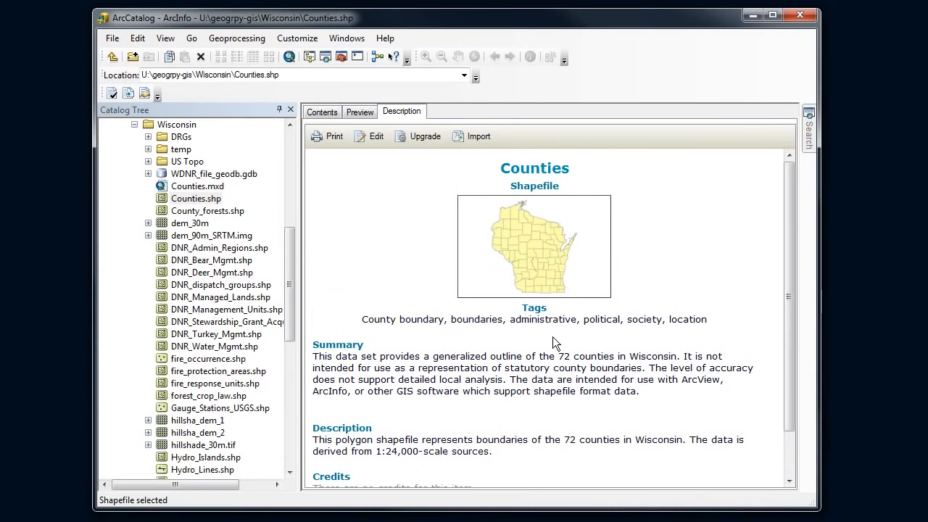
mouse_move(553, 324)
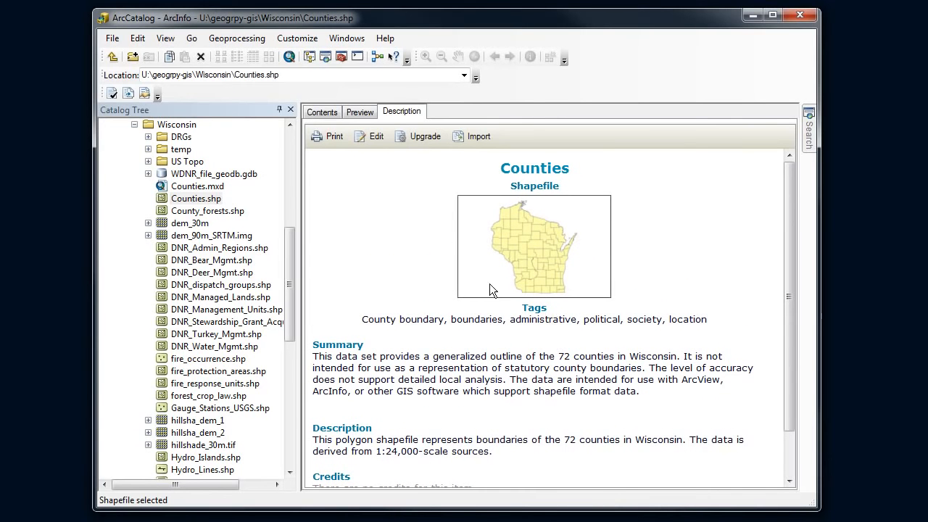
click(296, 38)
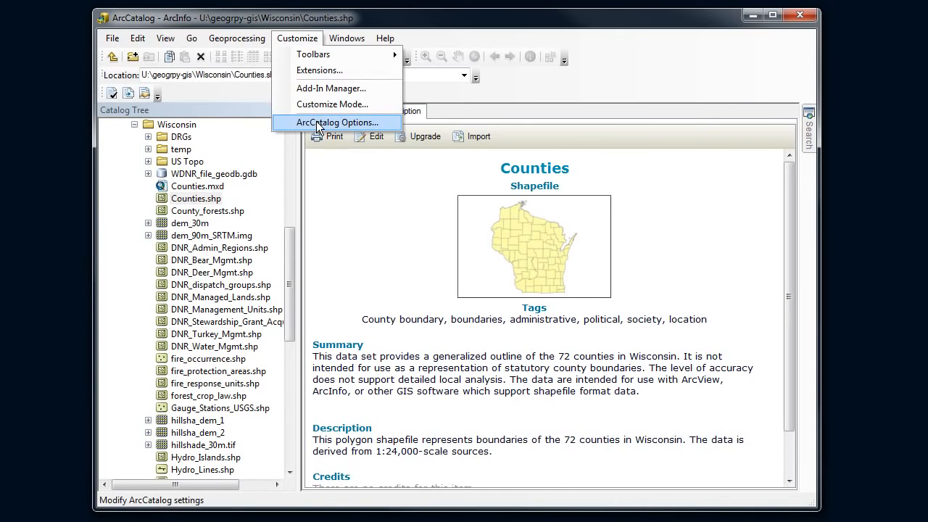
- In ArcCatalog Options, set the metadata style to FGDC CSDGM Metadata, apply and confirm
click(336, 122)
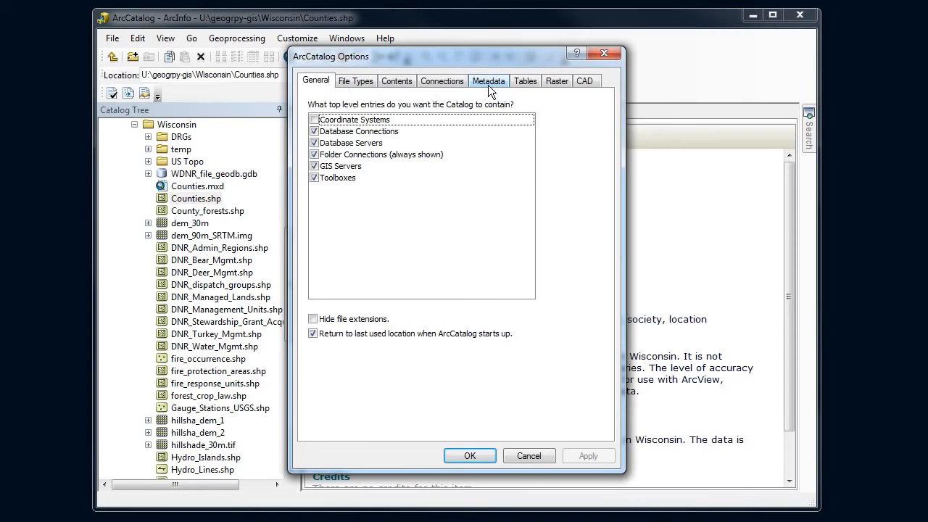
click(487, 82)
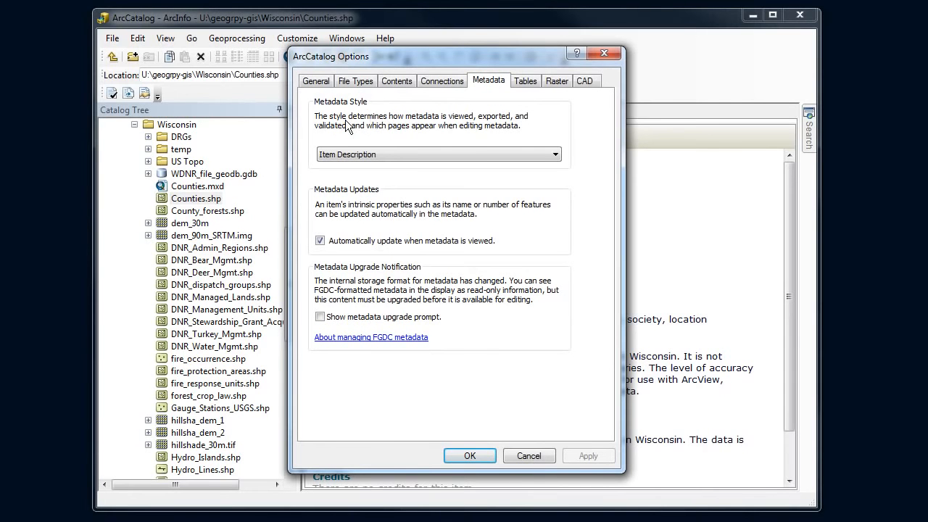
mouse_move(354, 116)
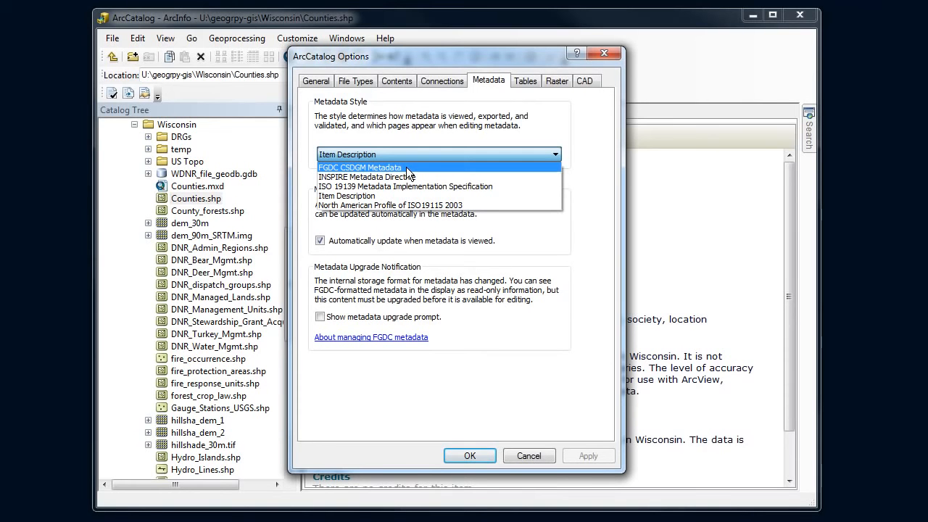
click(360, 169)
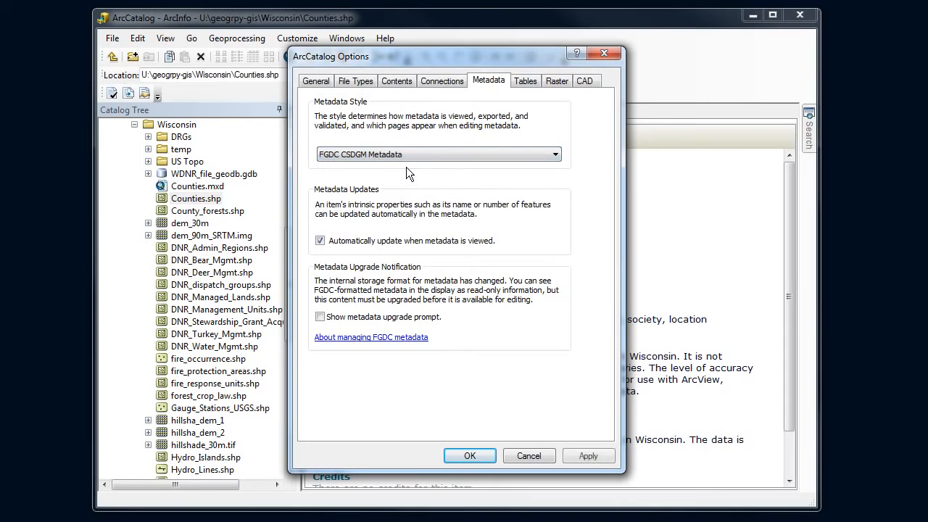
click(588, 455)
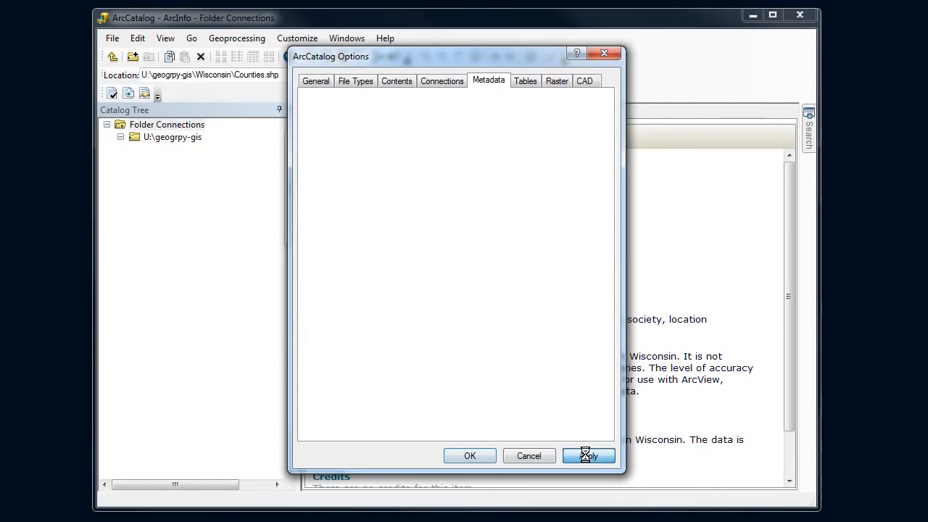
click(589, 455)
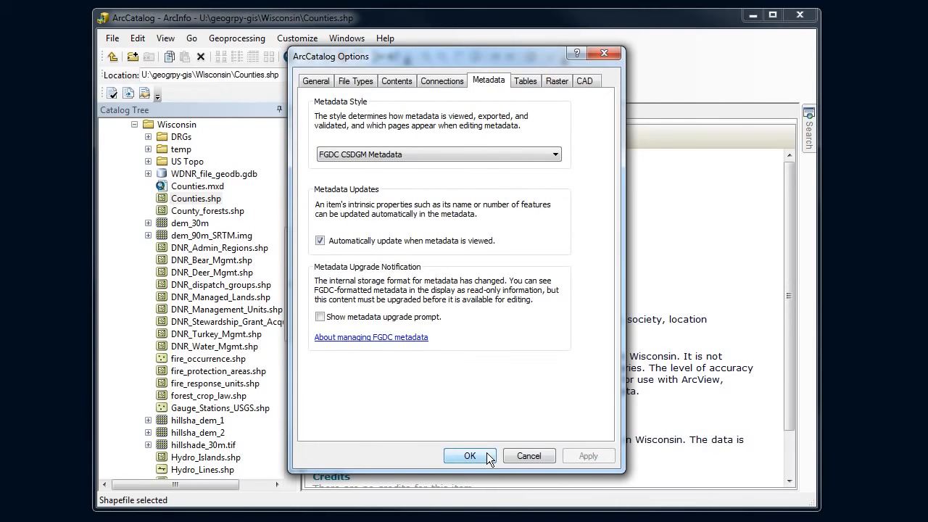
click(469, 456)
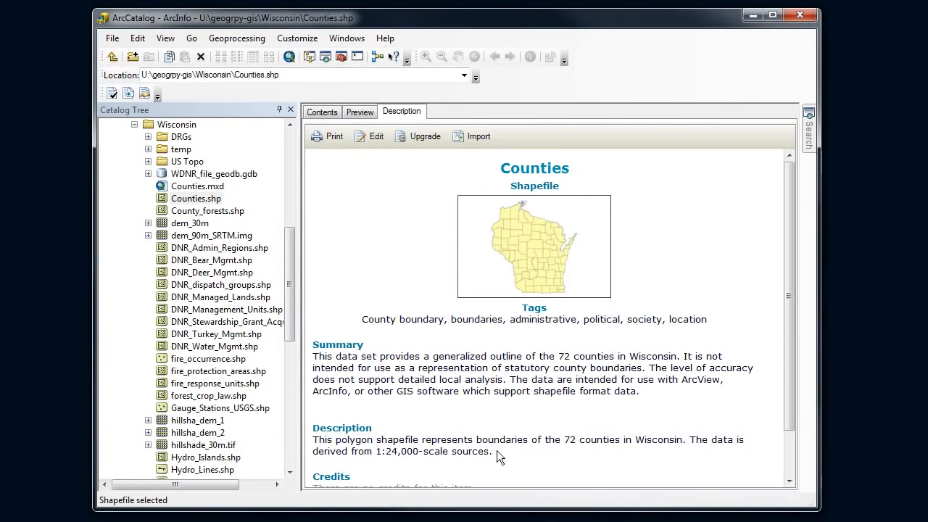
click(209, 210)
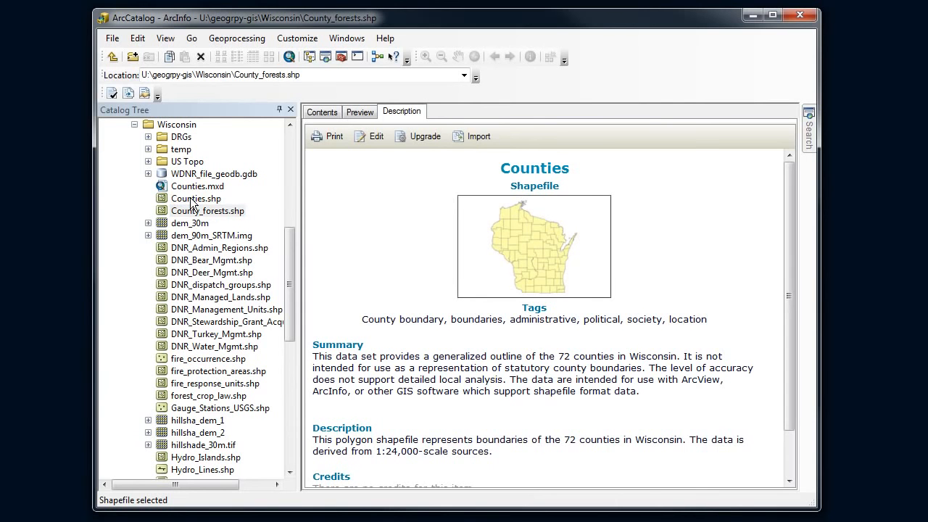
click(196, 199)
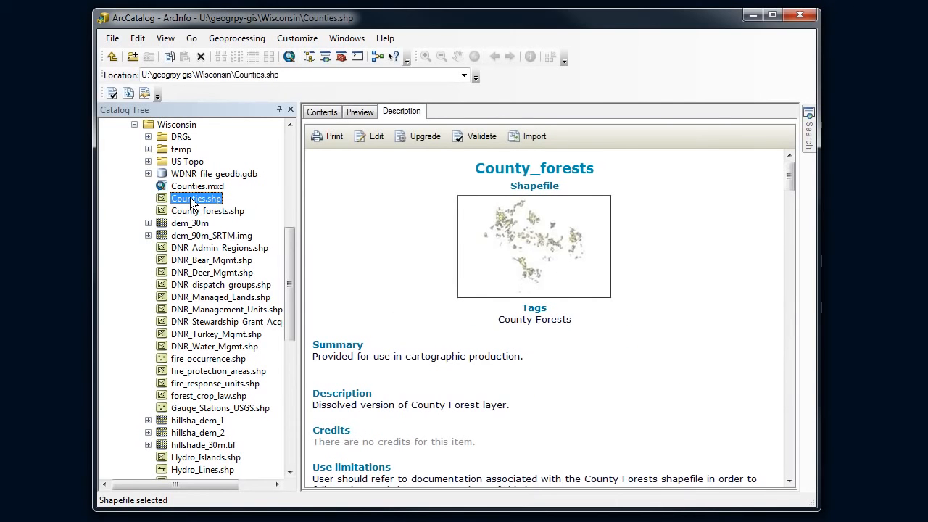
click(195, 197)
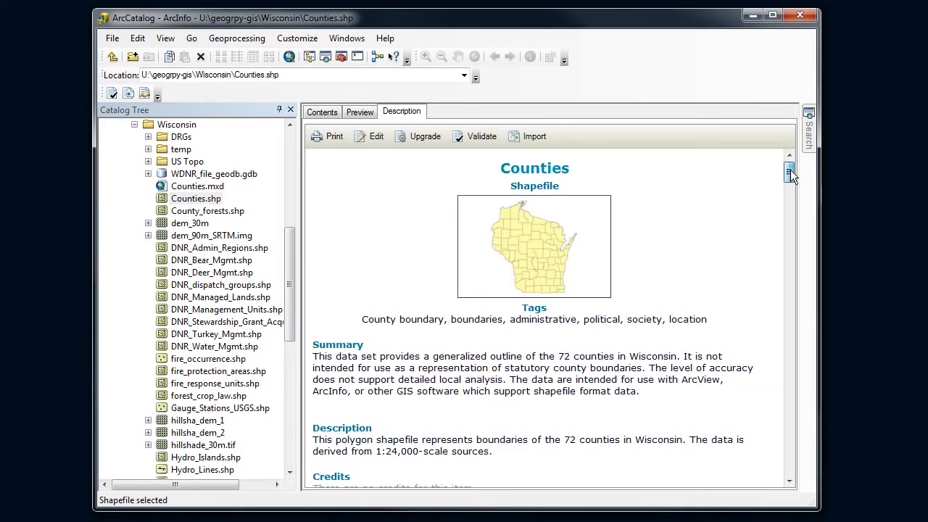
scroll(down, 3)
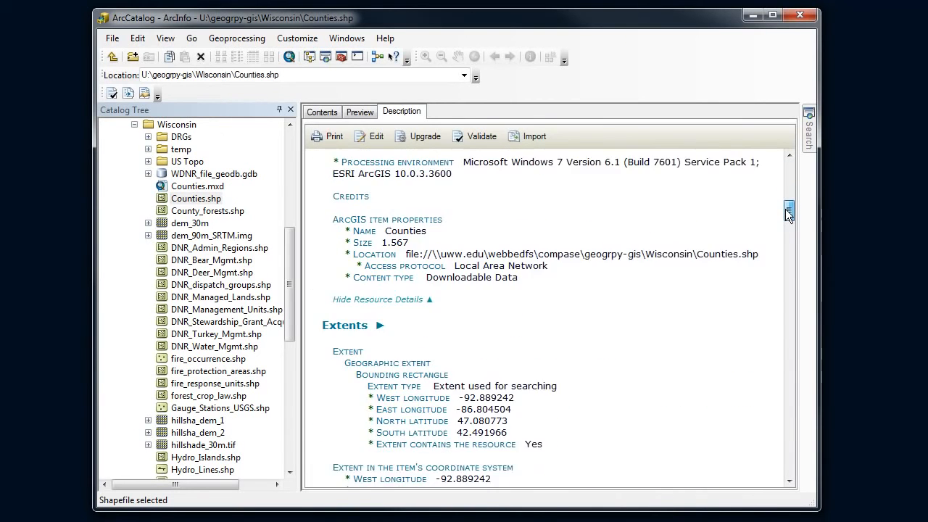
scroll(down, 3)
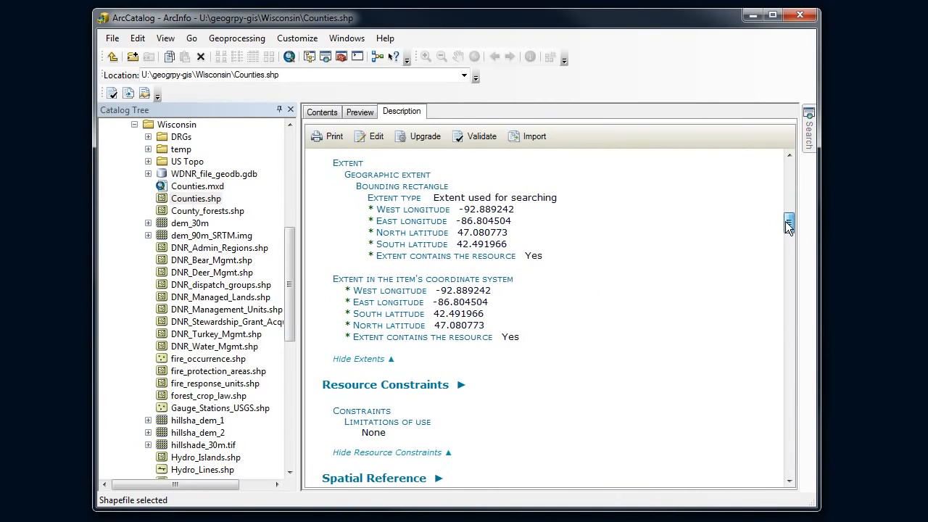
scroll(down, 3)
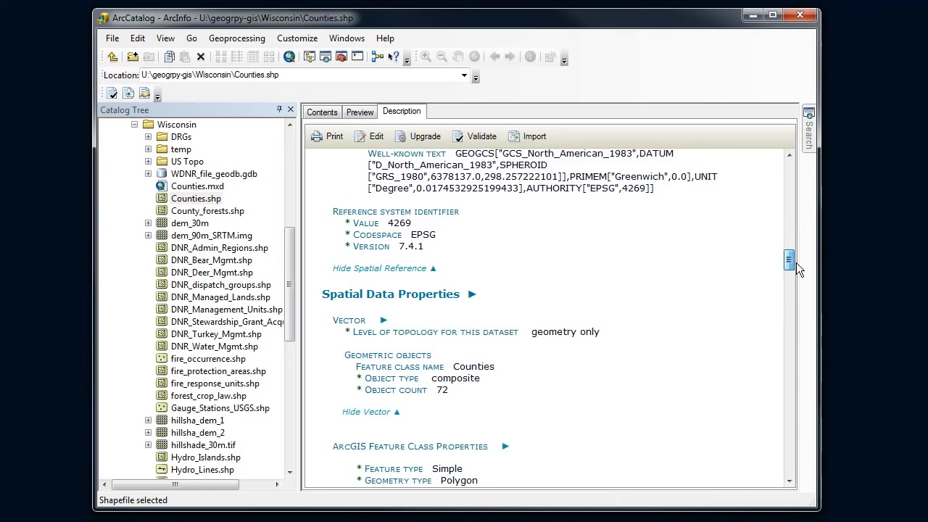
scroll(down, 3)
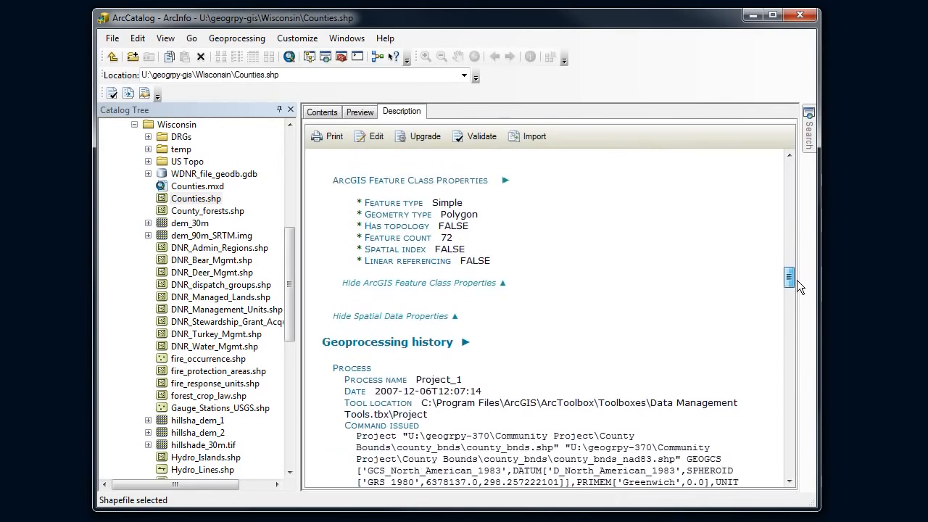
scroll(down, 3)
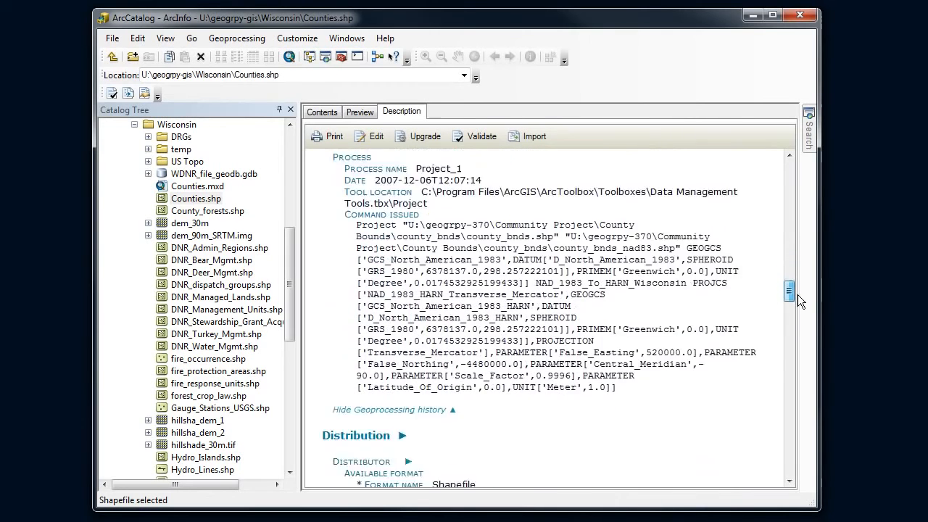
scroll(down, 3)
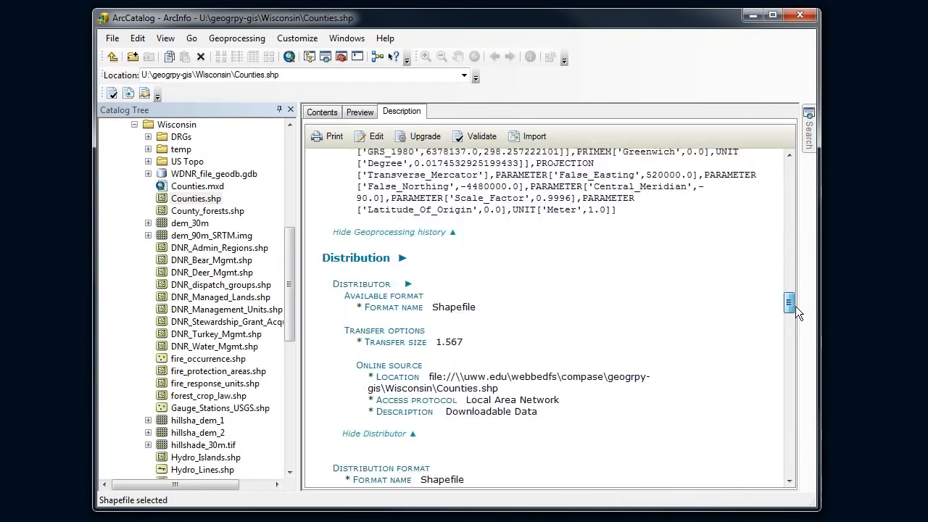
scroll(down, 3)
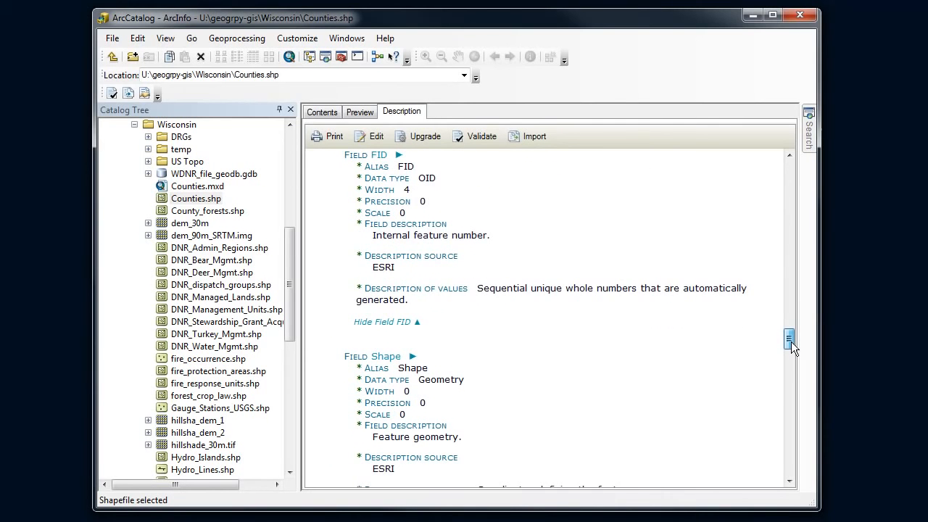
scroll(down, 3)
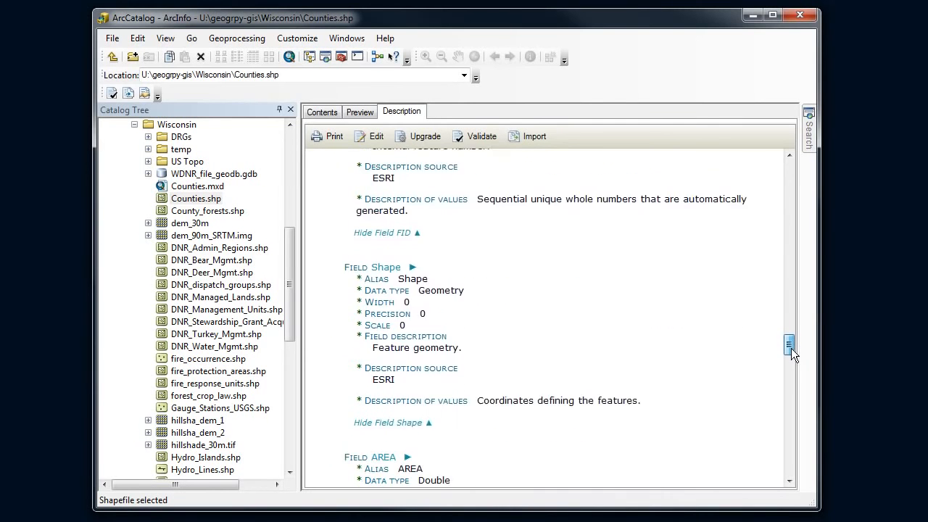
scroll(down, 3)
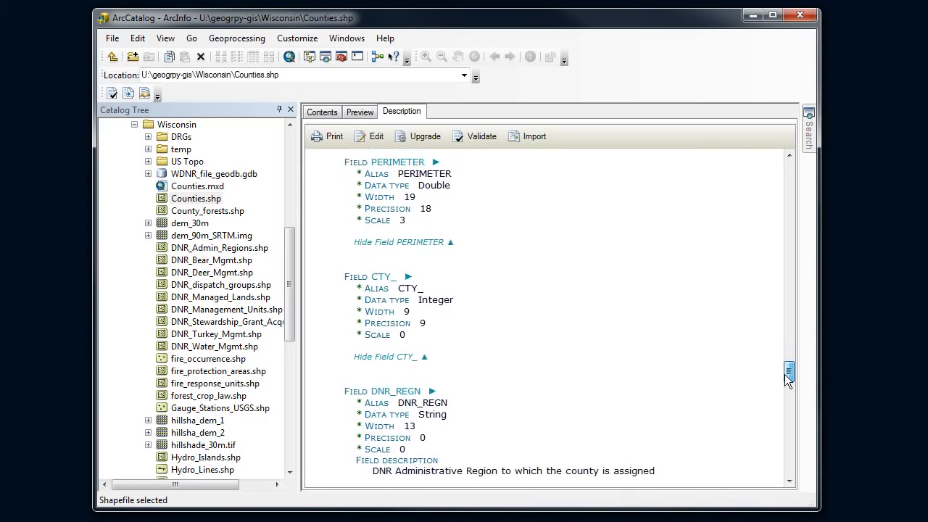
scroll(down, 3)
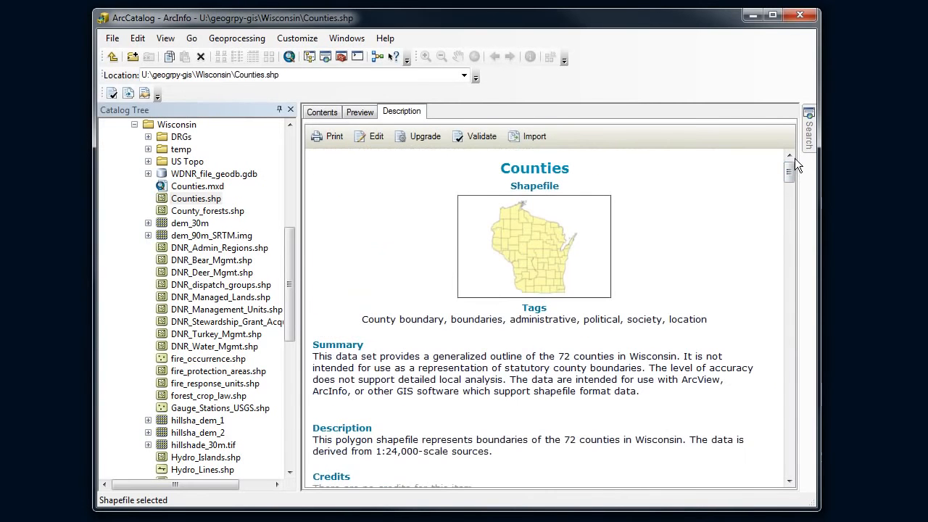
- Bring out the Search window beside the Counties description
click(809, 128)
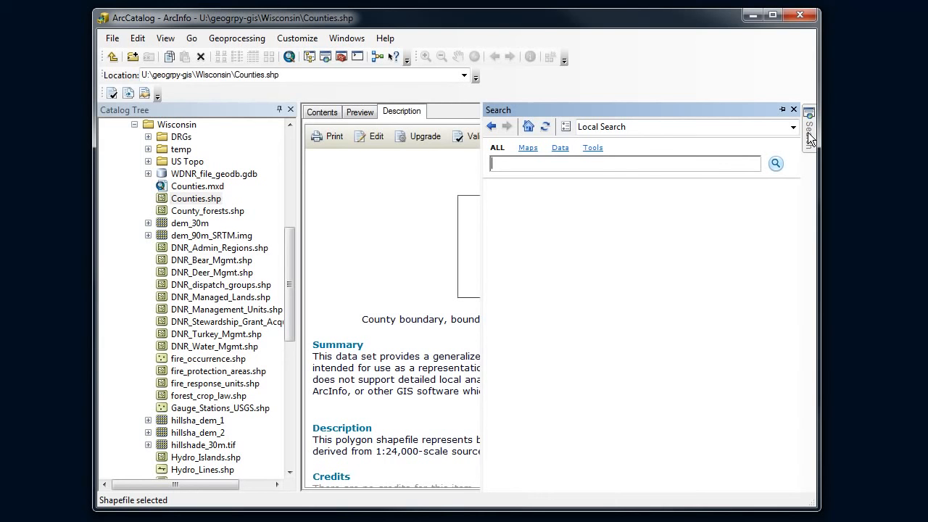
mouse_move(806, 142)
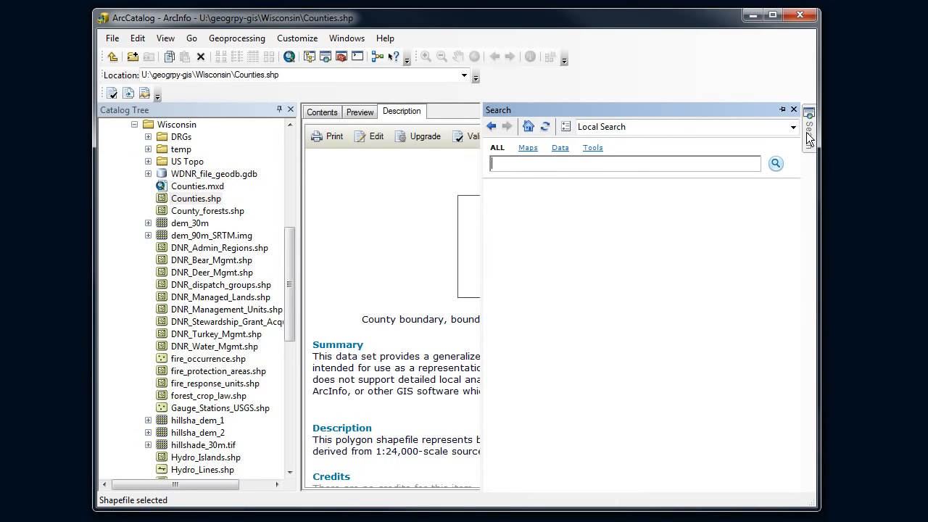
mouse_move(783, 110)
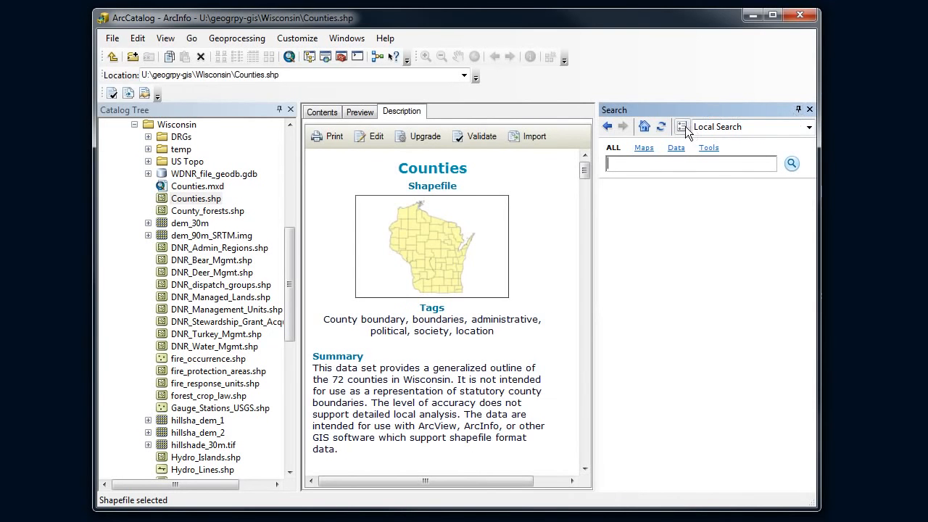
mouse_move(681, 128)
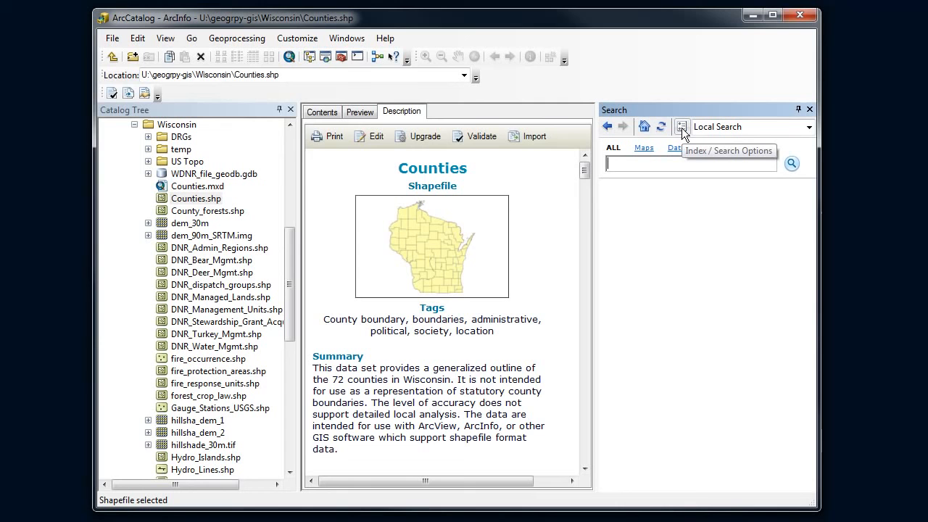
- Show the Index / Search Options, which list no registered folders yet
click(681, 126)
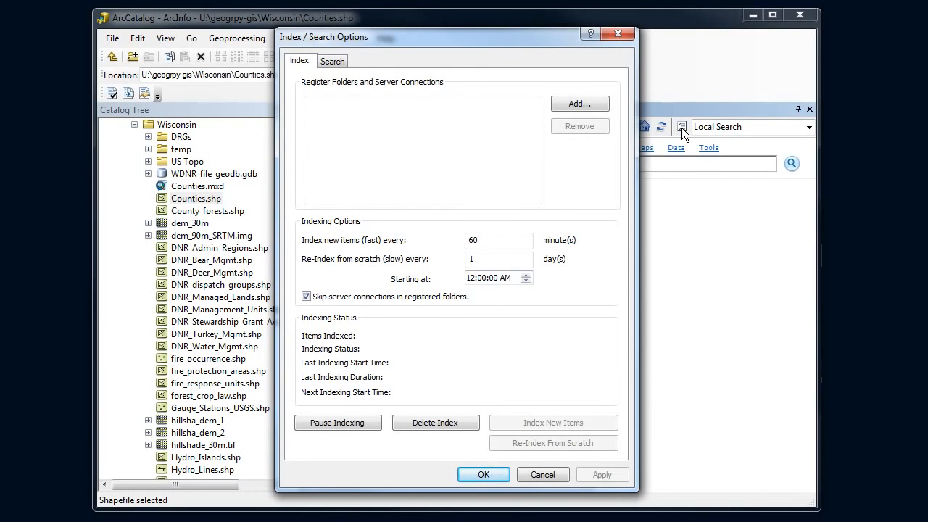
mouse_move(467, 213)
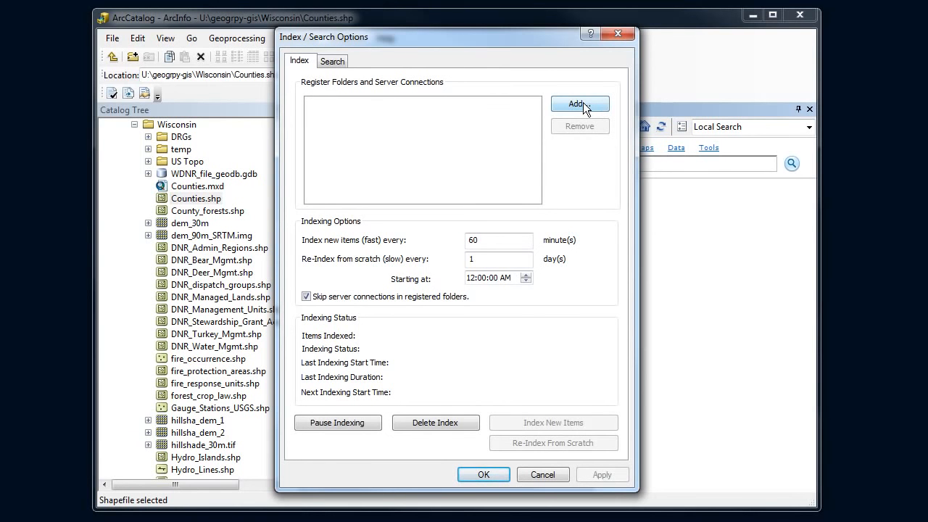
- Add the Wisconsin folder from the U:\geogrpy-gis connection as a registered indexing folder
click(579, 104)
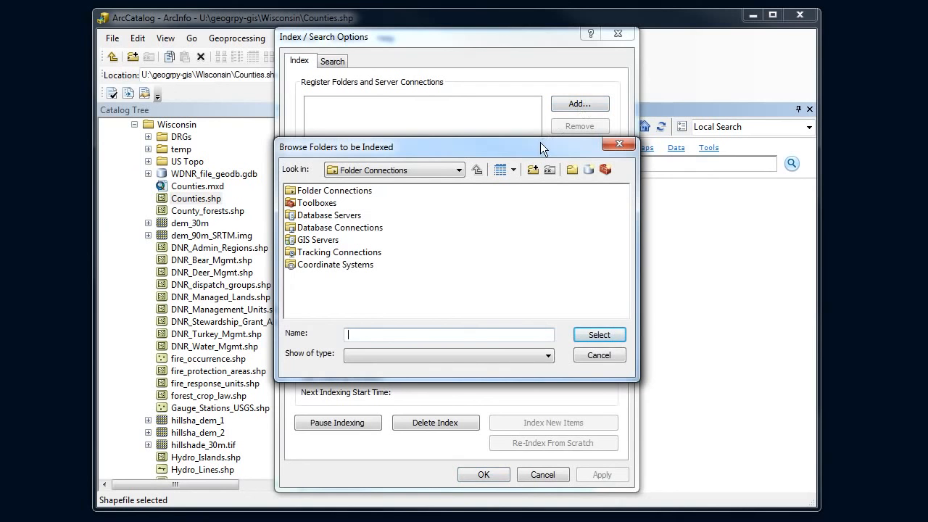
mouse_move(524, 154)
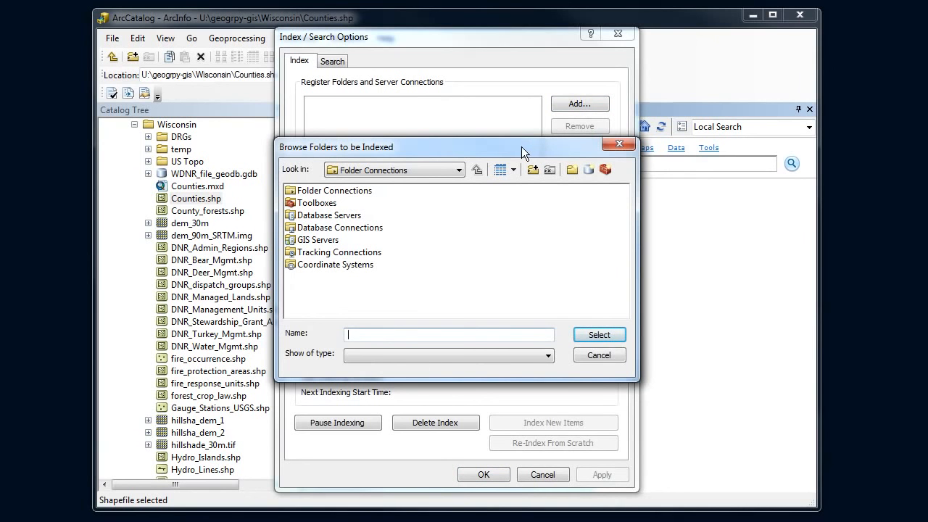
click(333, 190)
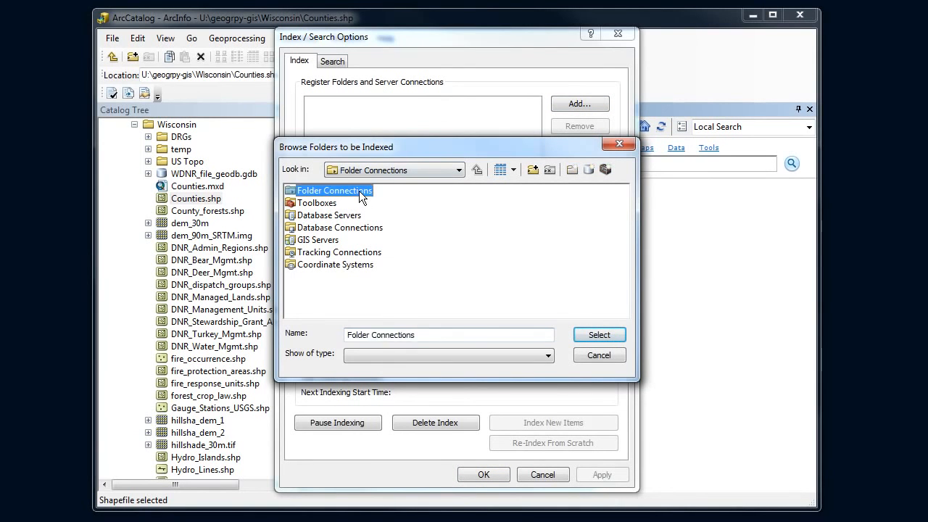
double_click(333, 190)
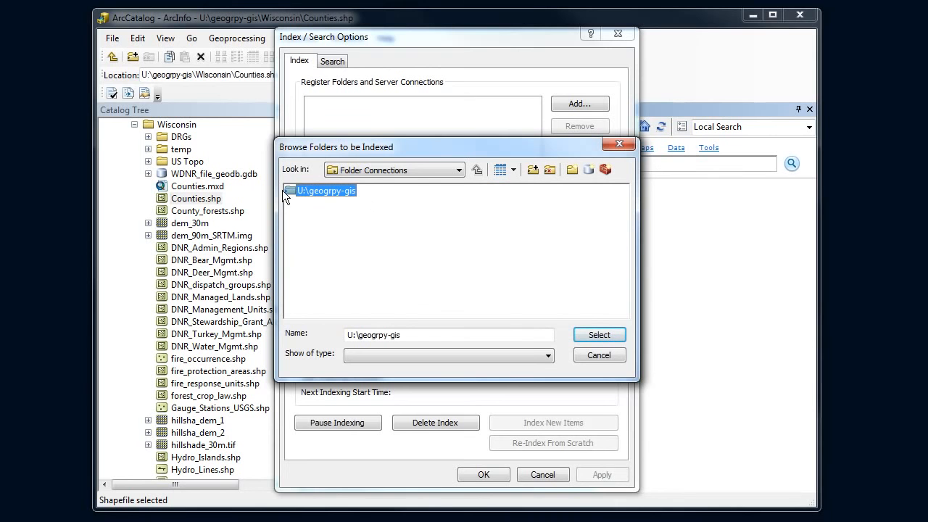
double_click(324, 190)
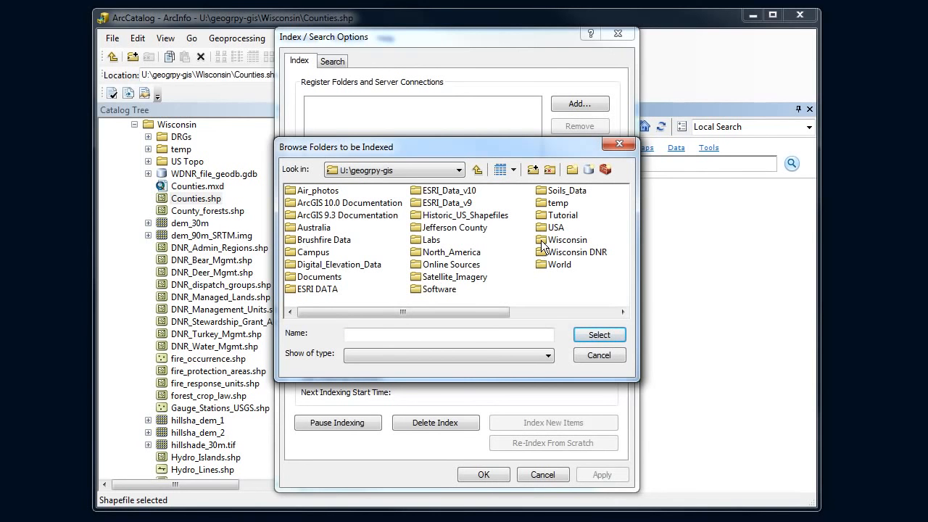
click(567, 239)
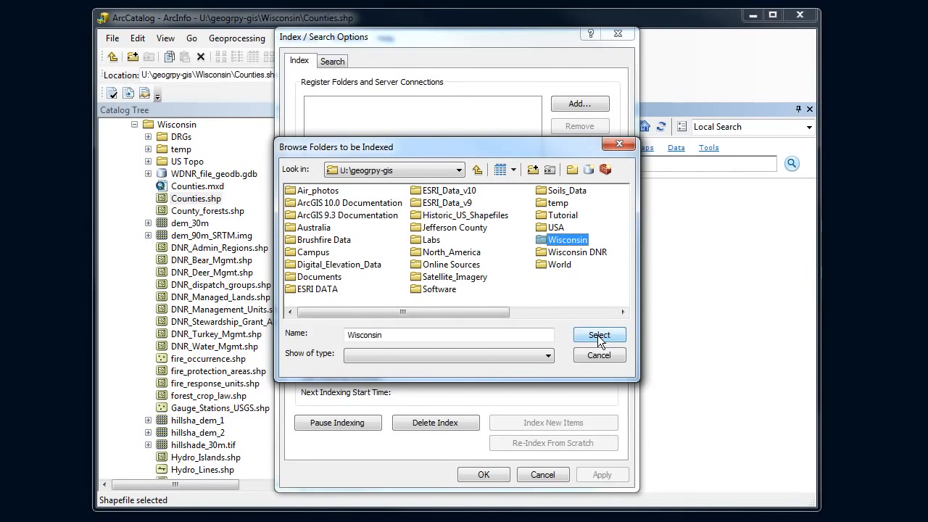
click(599, 334)
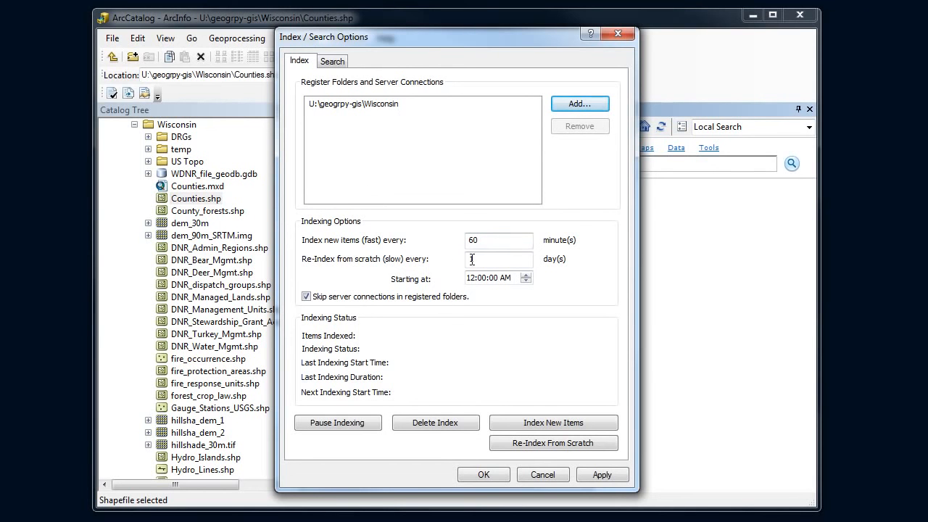
- Keep full re-index at 1 day, apply so indexing starts, and close the options
text(1)
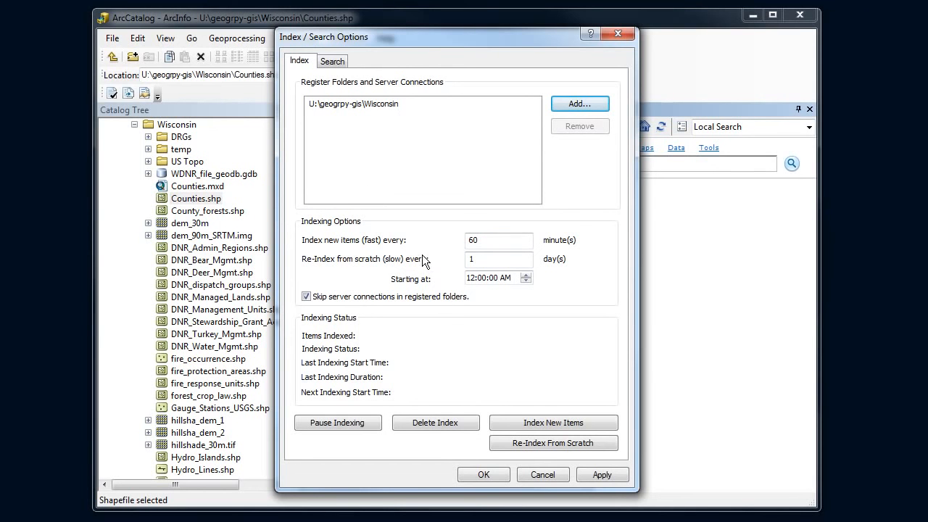
mouse_move(327, 373)
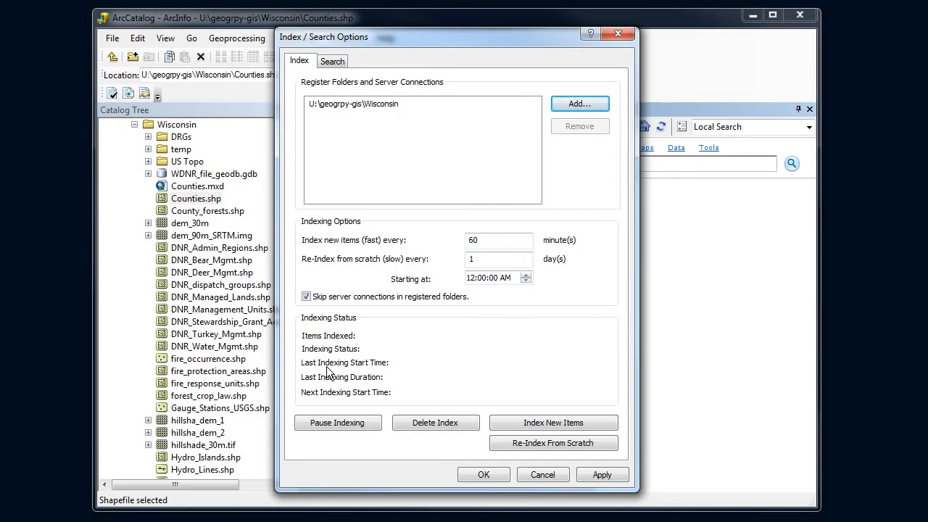
mouse_move(612, 499)
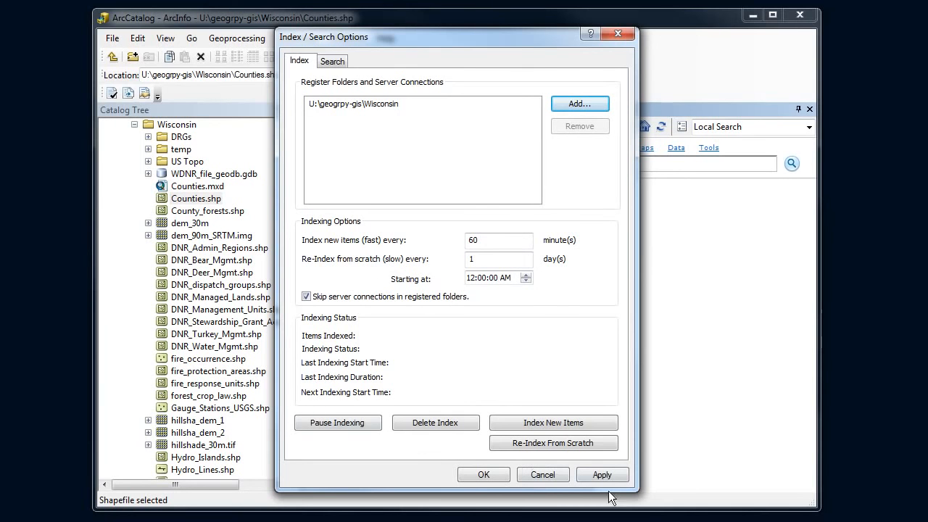
click(603, 474)
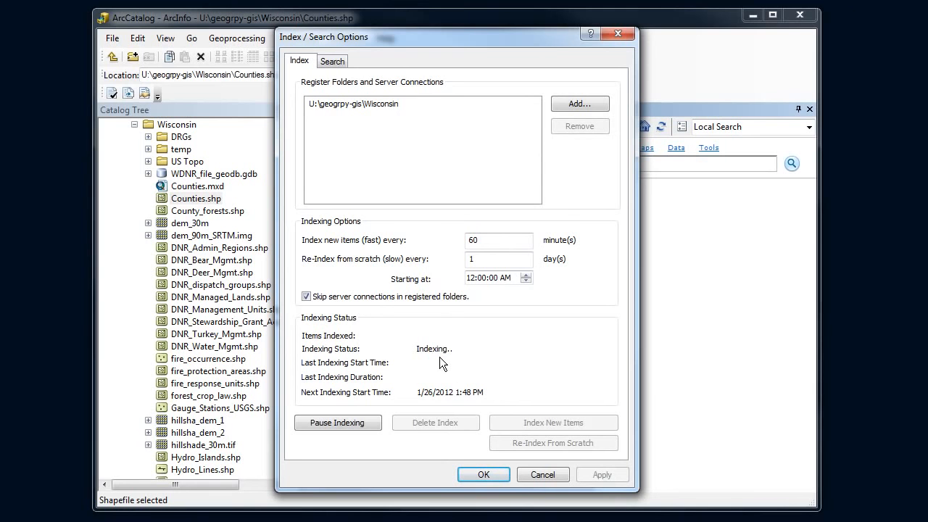
click(483, 474)
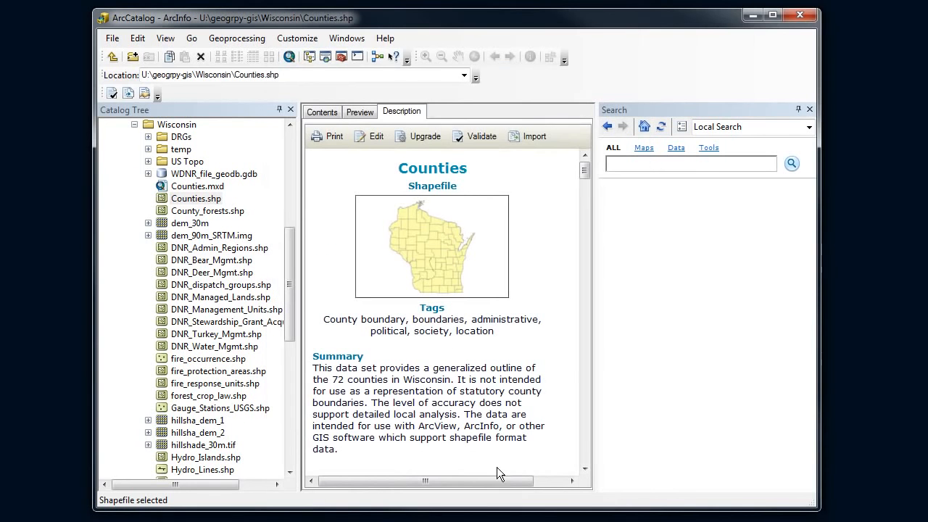